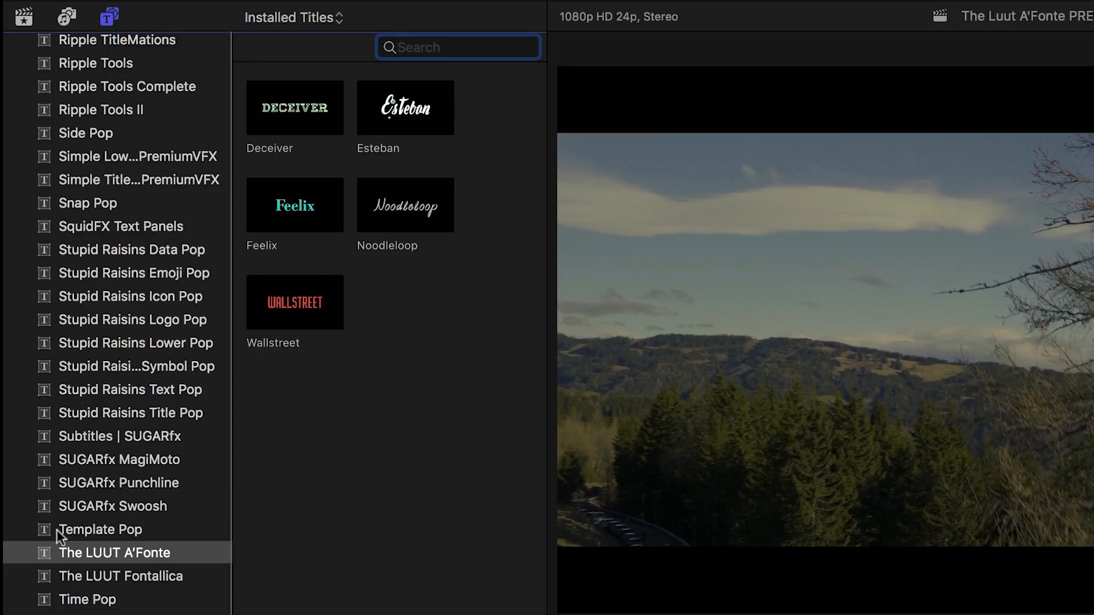
{"action": "mouse_move", "coordinate": [166, 563]}
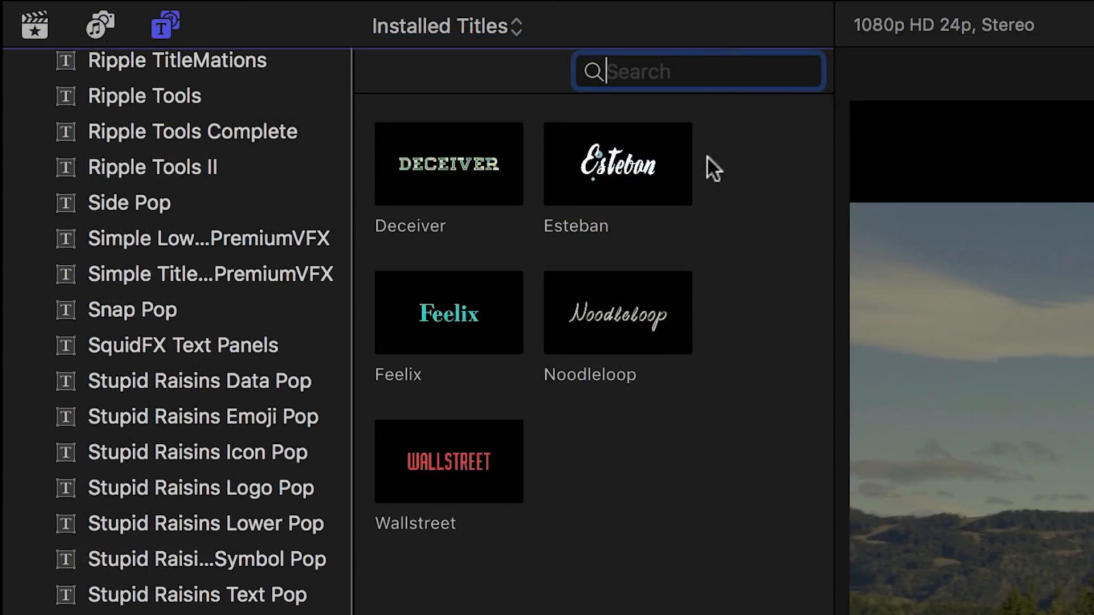
{"action": "mouse_move", "coordinate": [599, 574]}
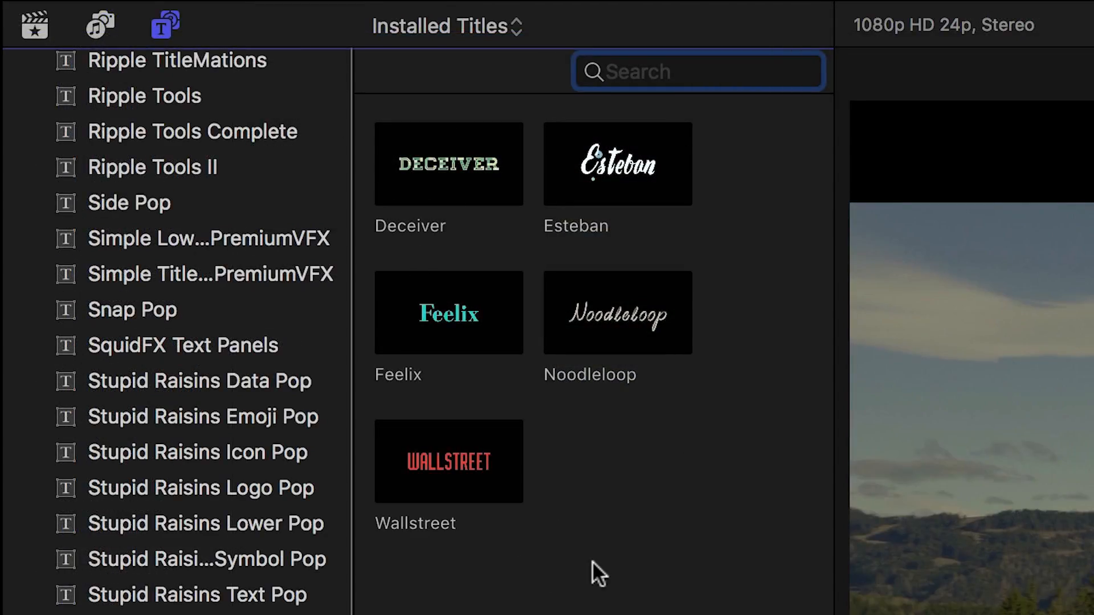
Add the Wallstreet title from Installed Titles over the mountain landscape footage.
{"action": "double_click", "coordinate": [449, 460]}
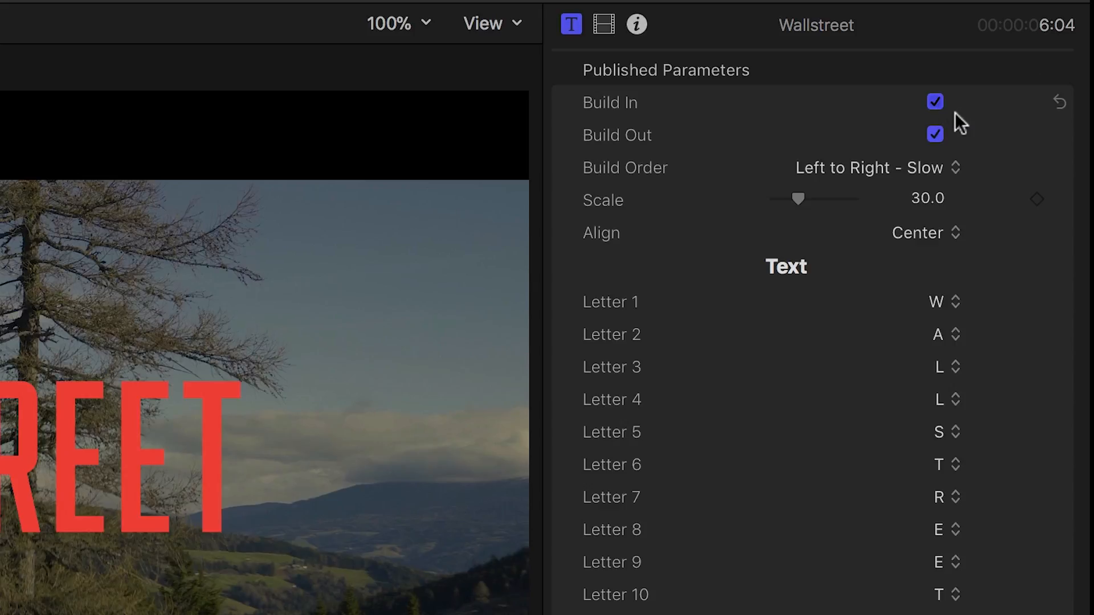
Toggle the title's Build In/Out off and on, and set Build Order to Left to Right - Slow.
{"action": "left_click", "coordinate": [935, 102]}
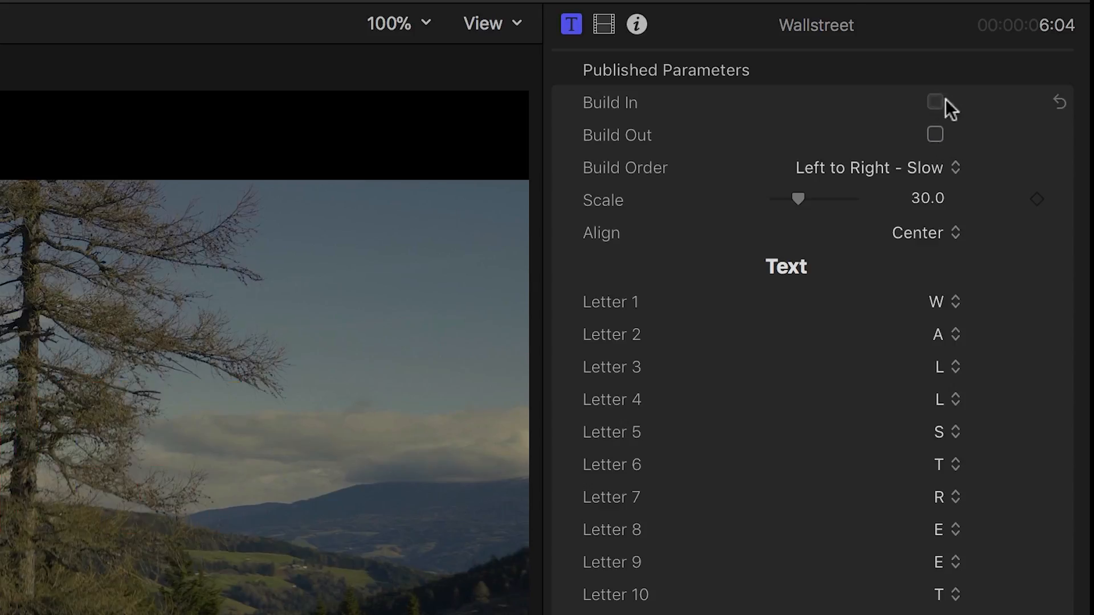
{"action": "left_click", "coordinate": [935, 102]}
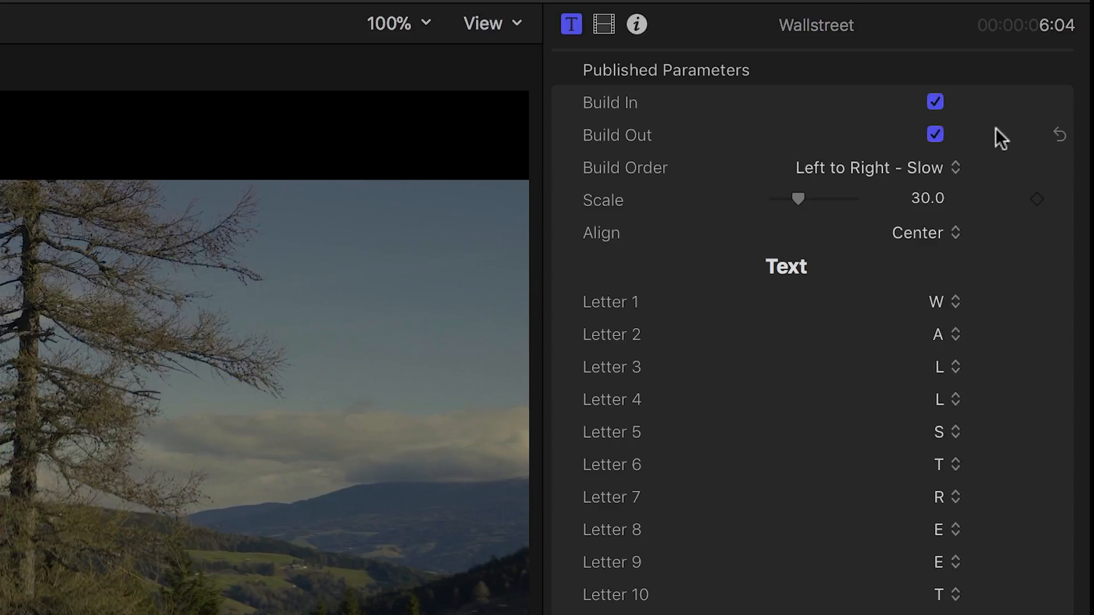
{"action": "left_click", "coordinate": [871, 167]}
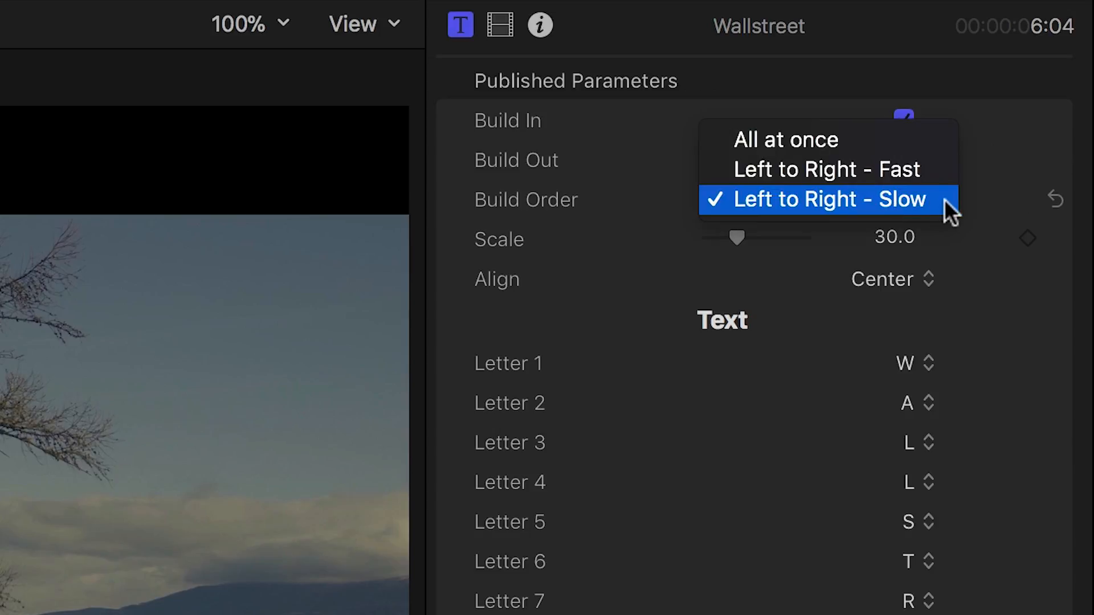
{"action": "left_click", "coordinate": [823, 199]}
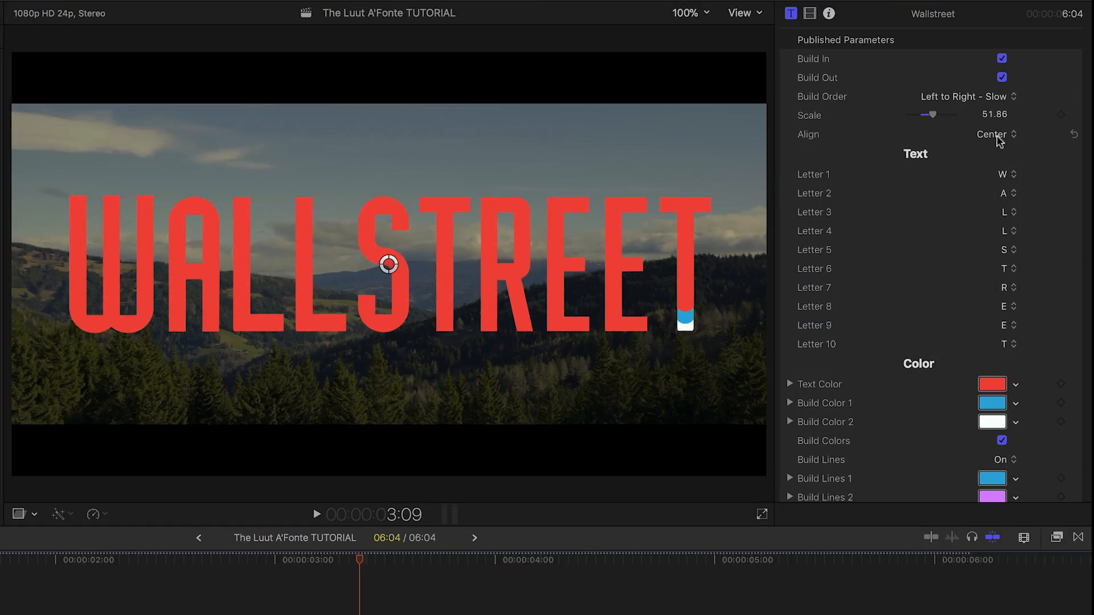
{"action": "mouse_move", "coordinate": [1025, 170]}
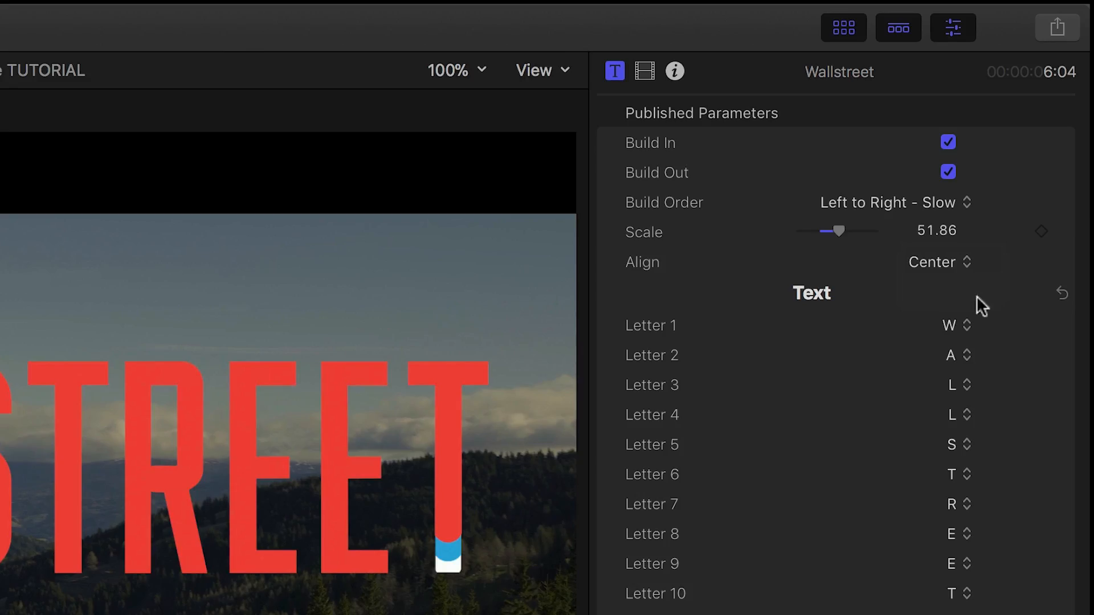
Pick the first letter from the Letter pop-up to begin spelling LAVANTTAL.
{"action": "left_click", "coordinate": [956, 326]}
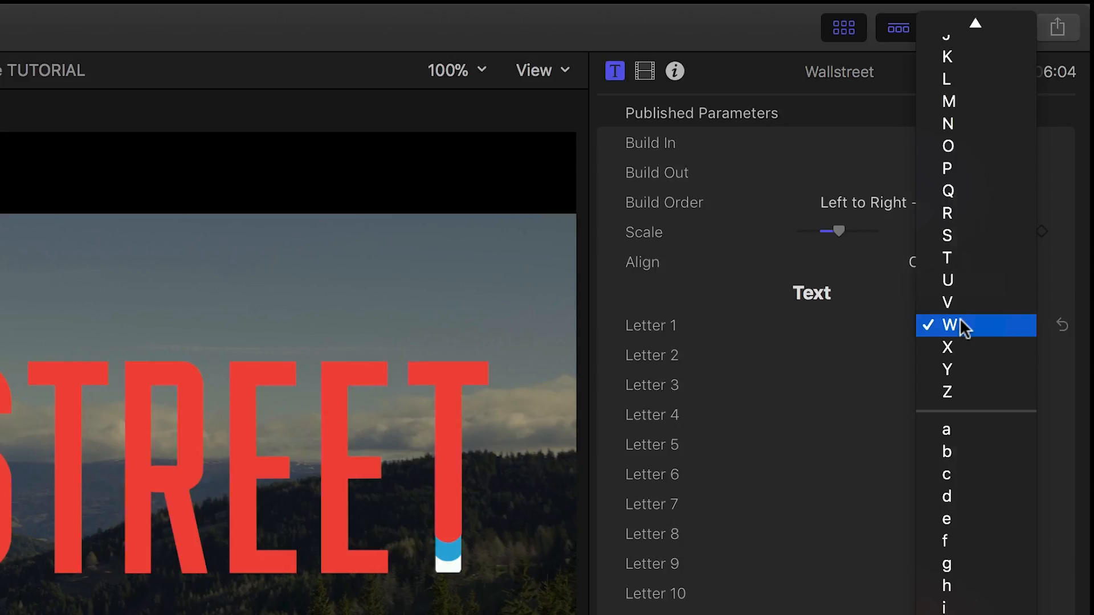
{"action": "left_click", "coordinate": [951, 325]}
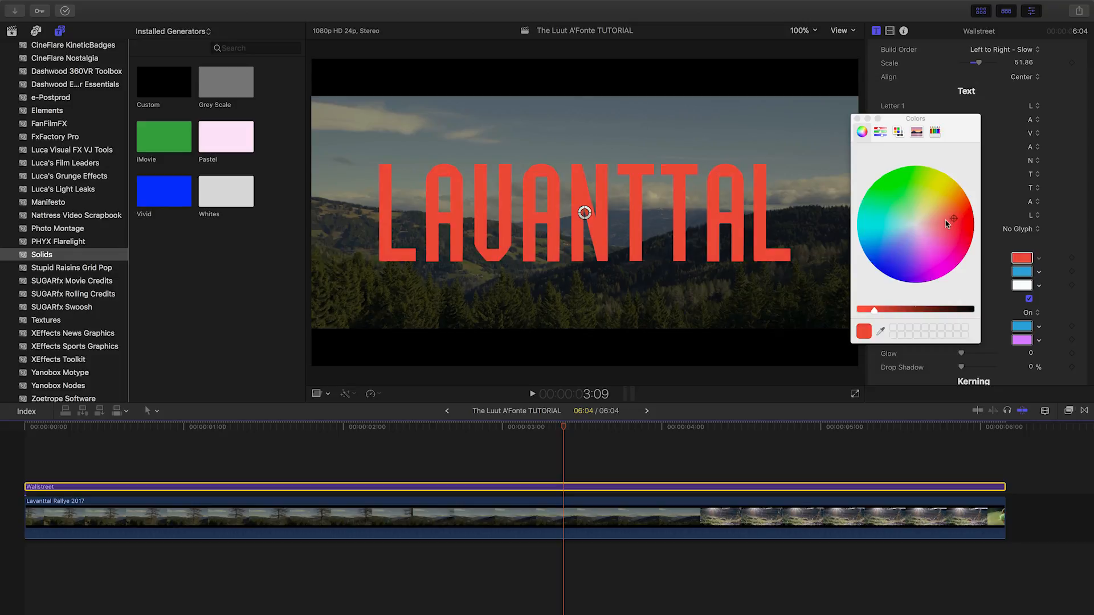
Color the title text pink and start setting Build Color 1 to pink.
{"action": "left_click", "coordinate": [939, 216]}
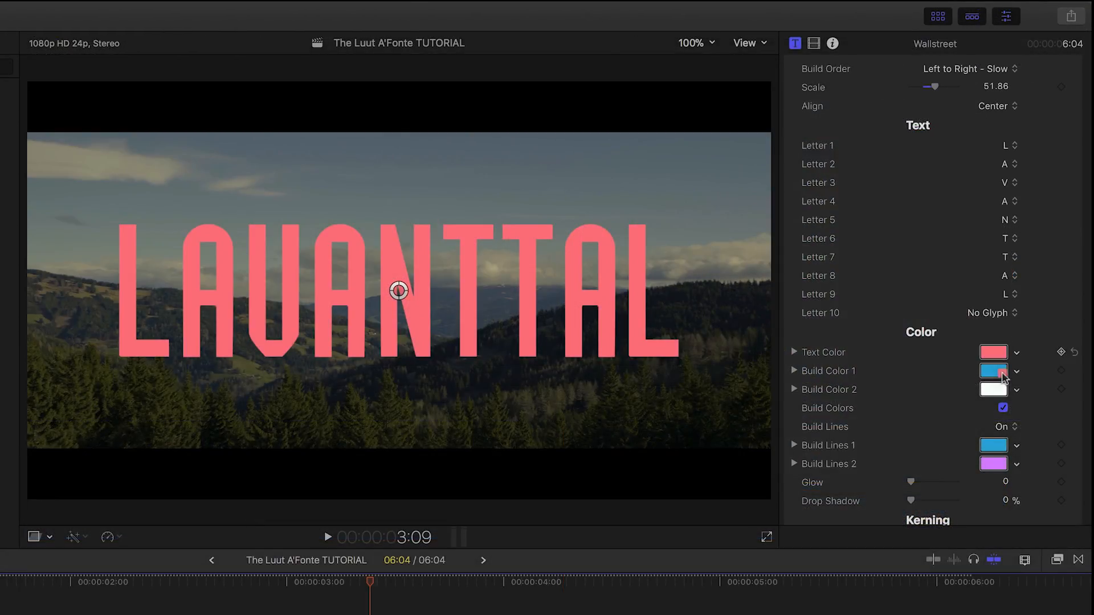
{"action": "left_click", "coordinate": [994, 371]}
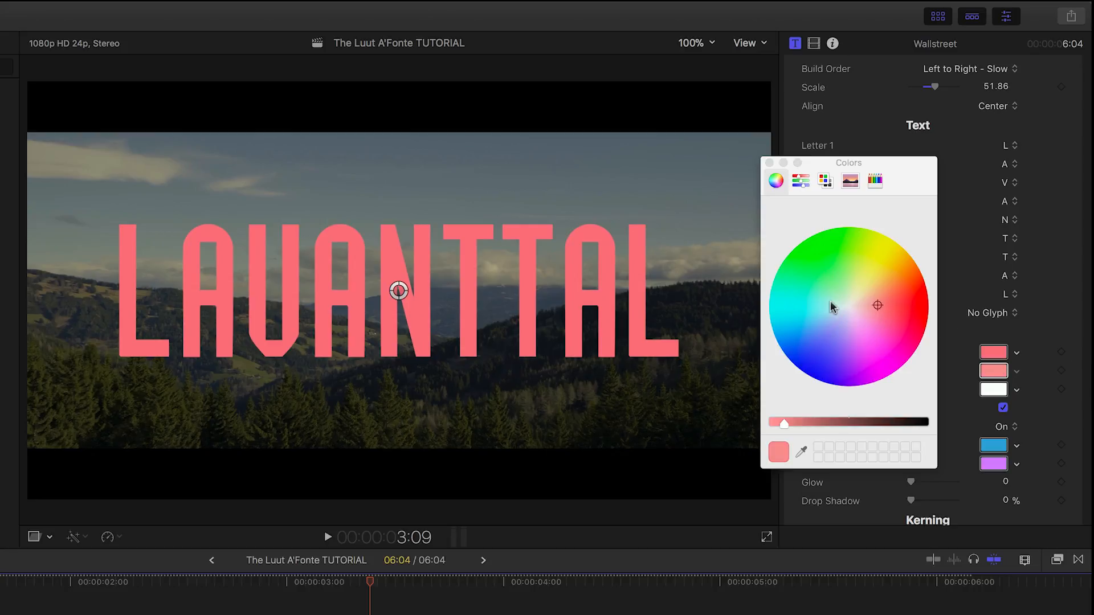